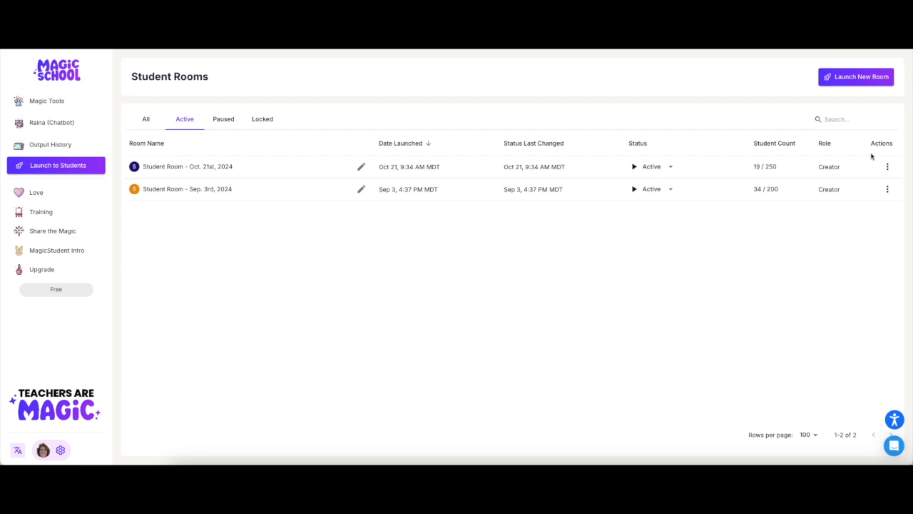
# Copy the October 21 room's student join URL from its Share dialog
pyautogui.click(887, 189)
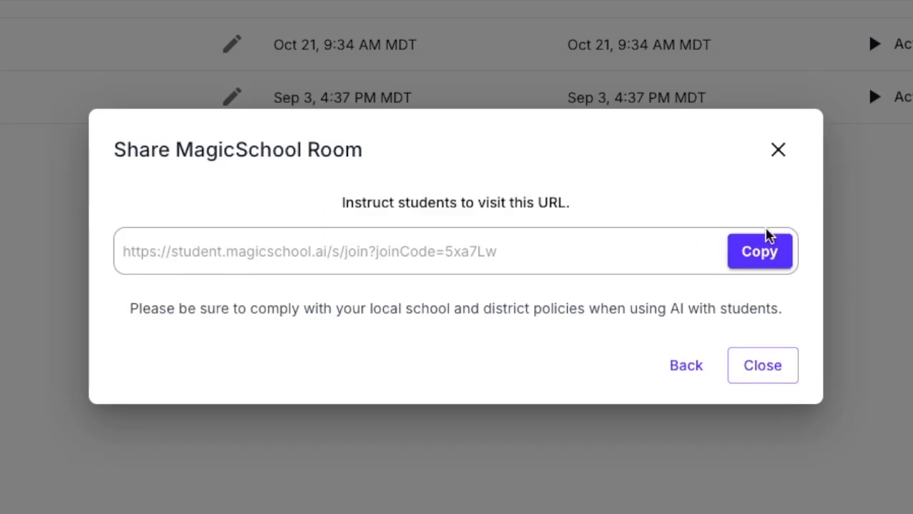
pyautogui.moveTo(854, 146)
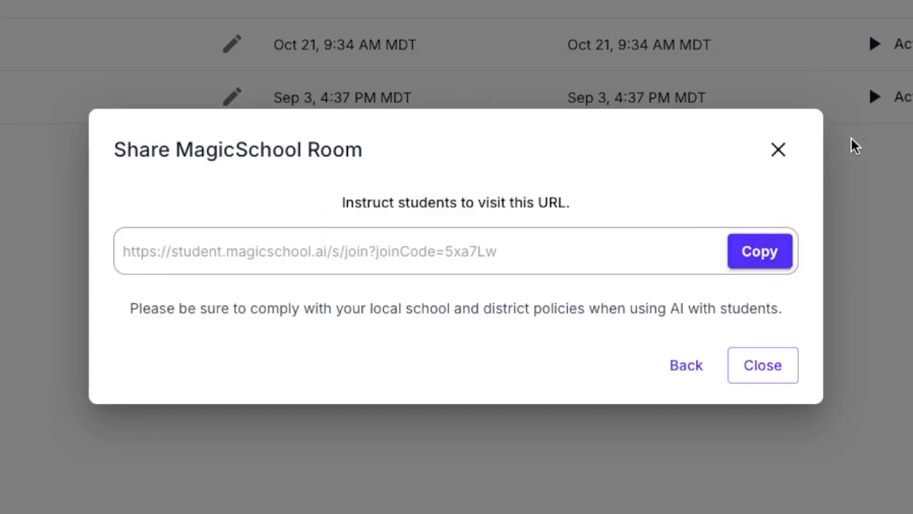
pyautogui.click(759, 251)
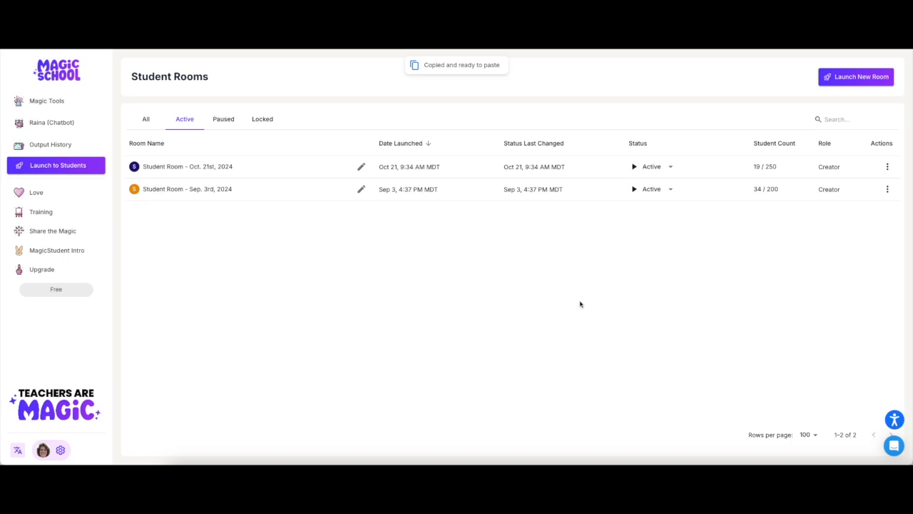